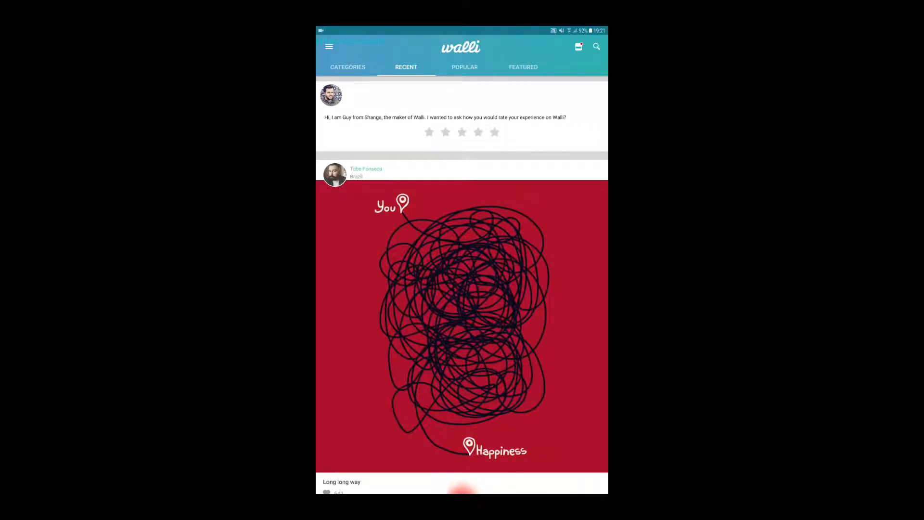
Browse the recent feed, then switch through the Categories, Popular and Featured tabs.
click(512, 417)
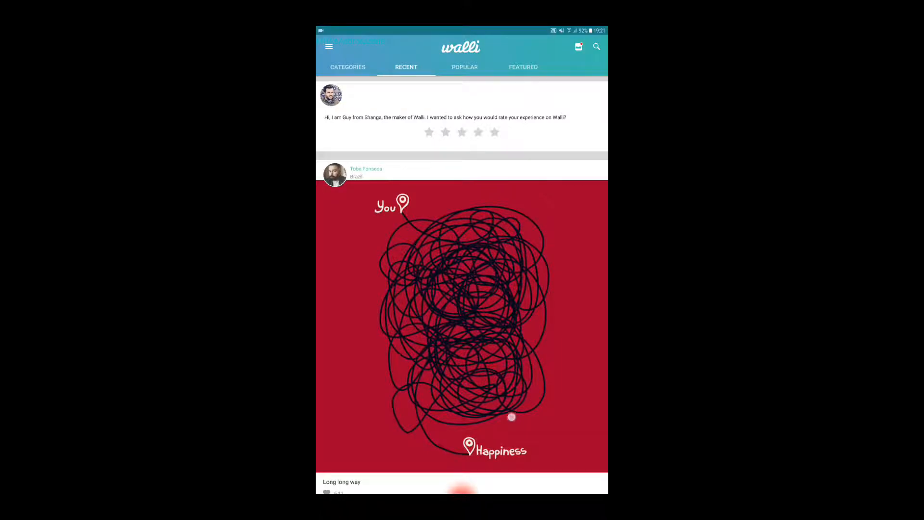
scroll(down, 3)
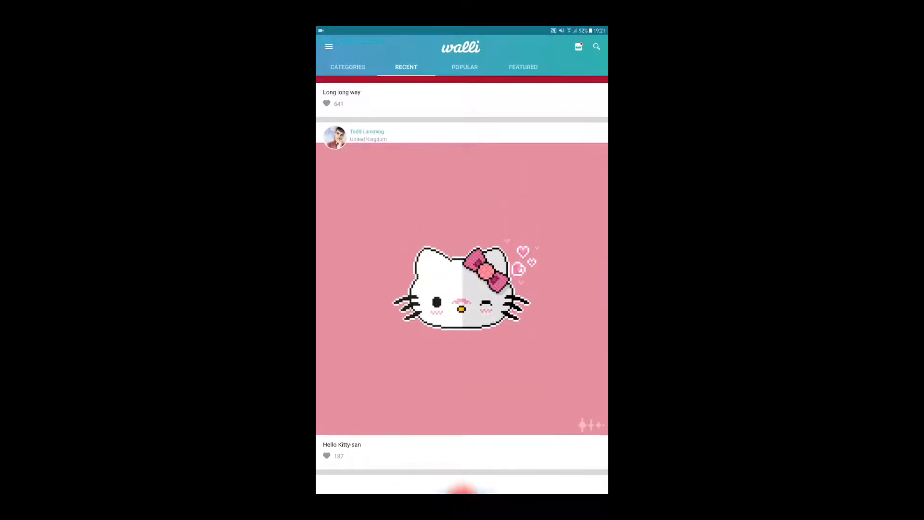
click(347, 67)
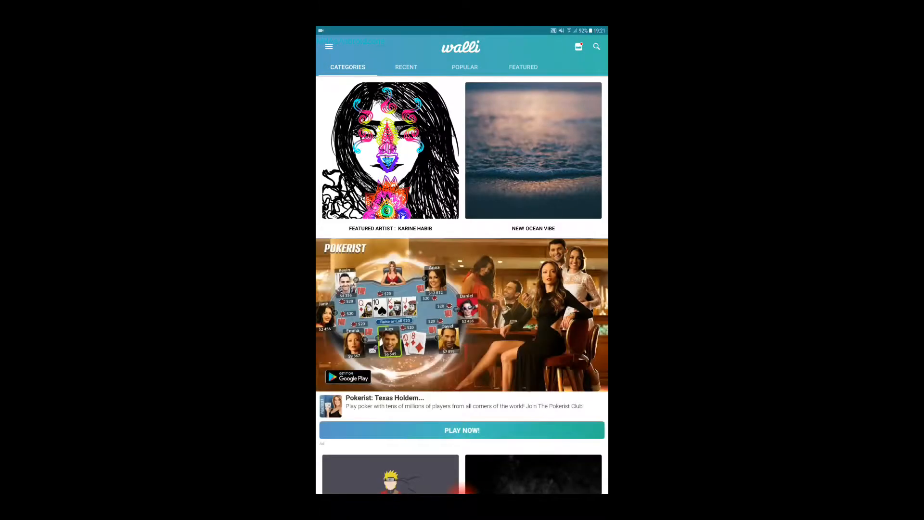
click(465, 67)
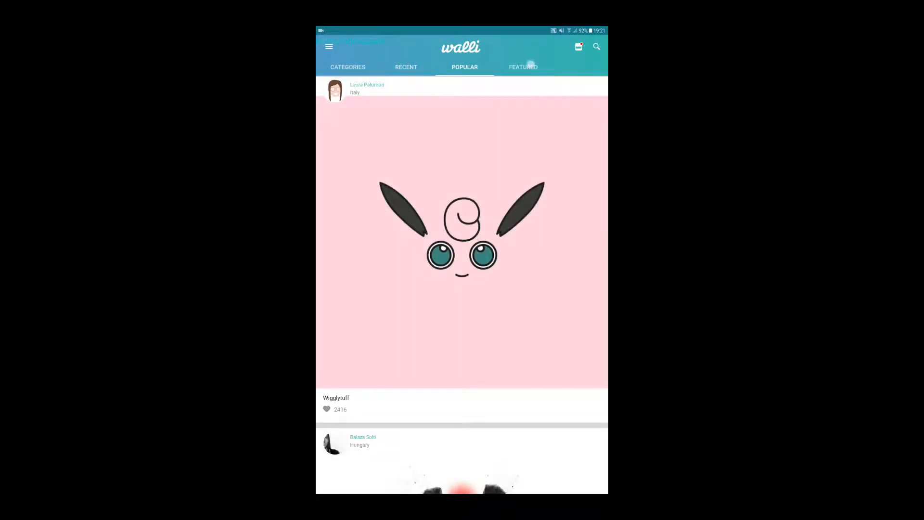
click(523, 66)
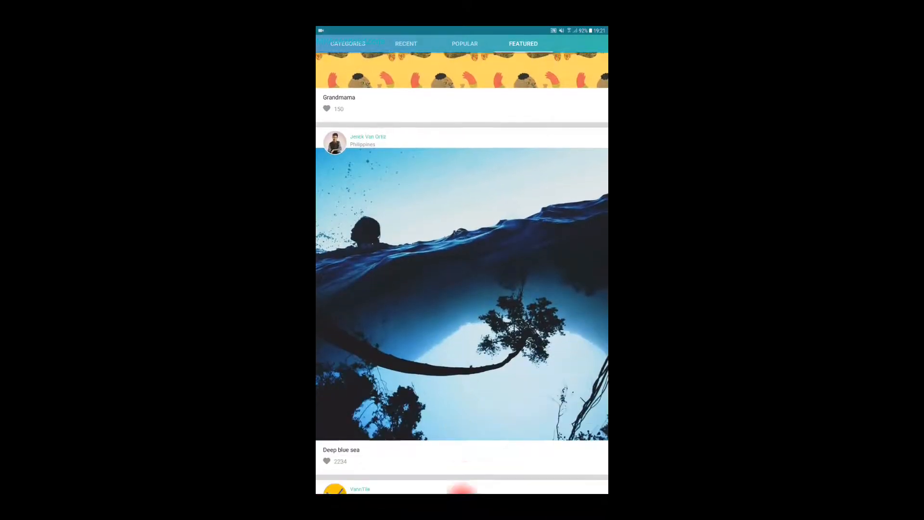
Scroll down through the Featured artworks feed toward the Dead lincoln artwork.
scroll(down, 3)
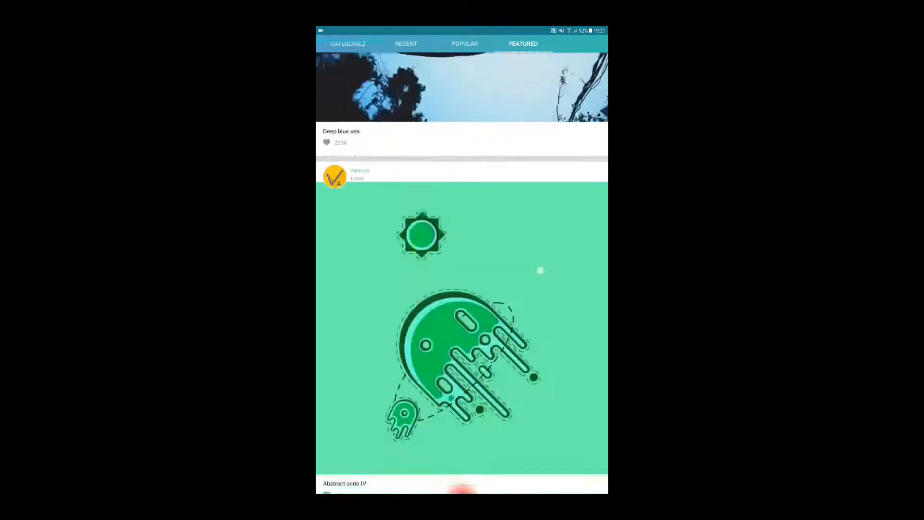
scroll(down, 3)
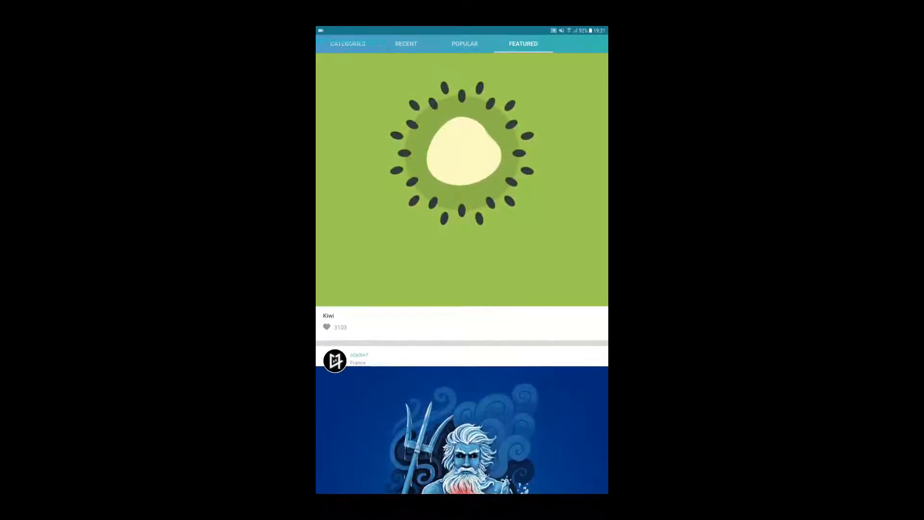
scroll(down, 3)
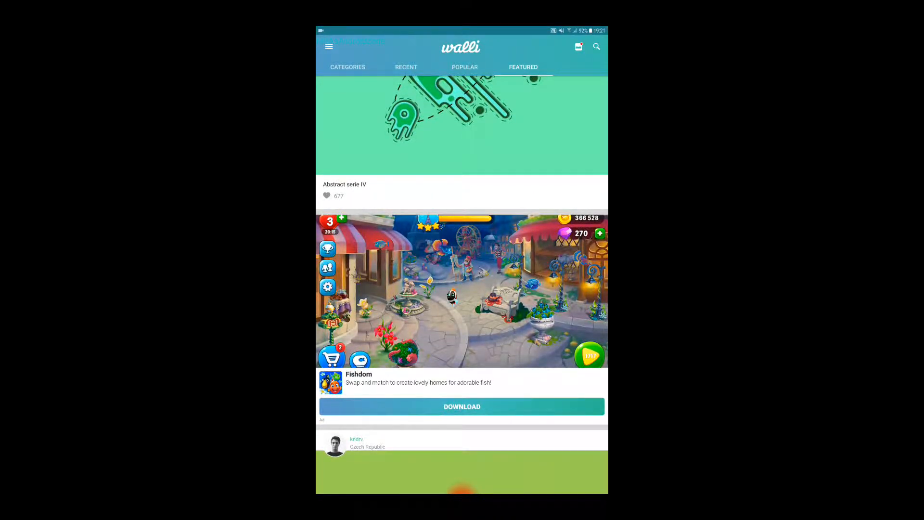
scroll(down, 3)
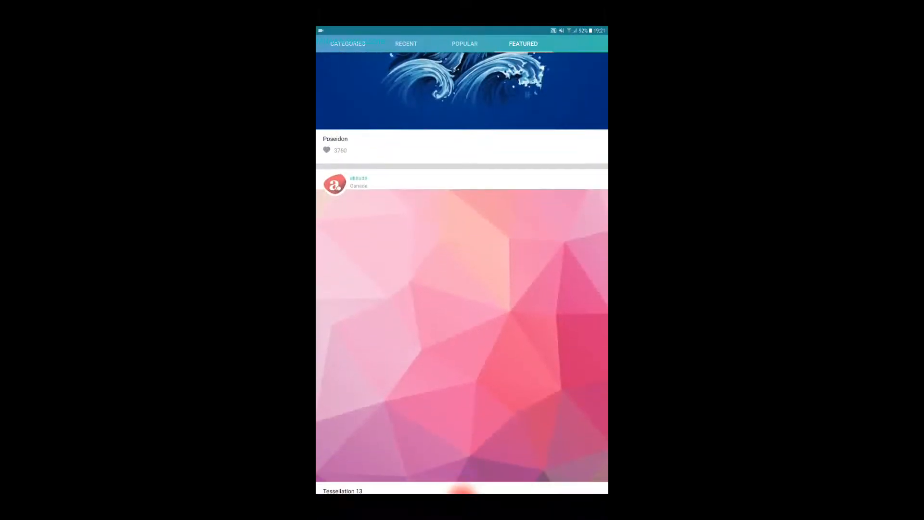
scroll(down, 3)
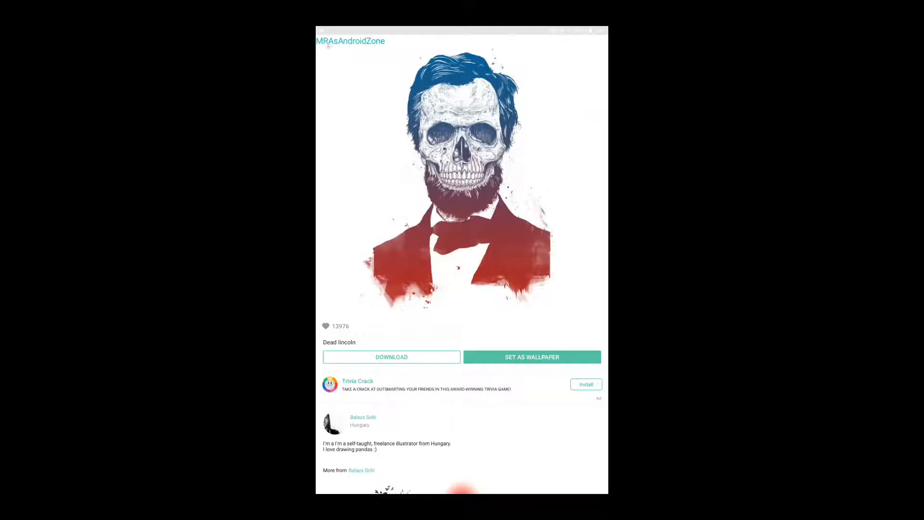
Start downloading the Dead lincoln artwork and agree to the personal-use notice.
scroll(down, 3)
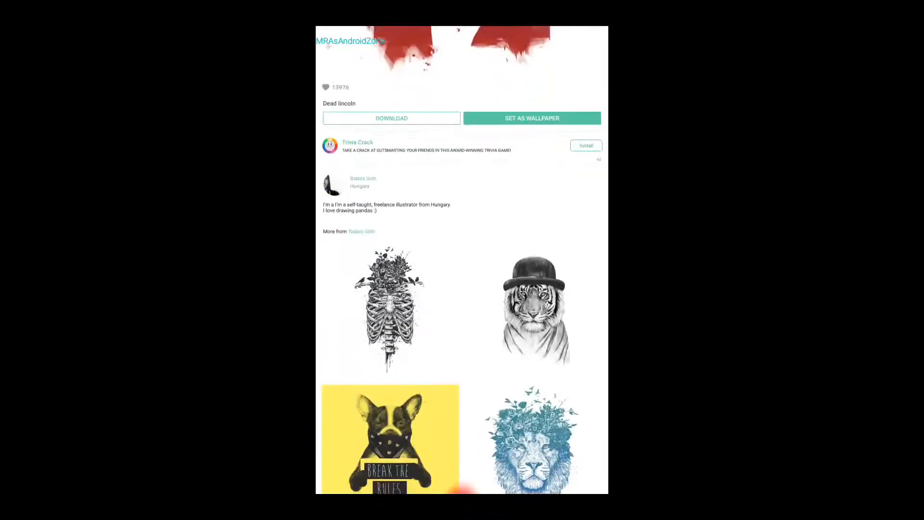
scroll(up, 3)
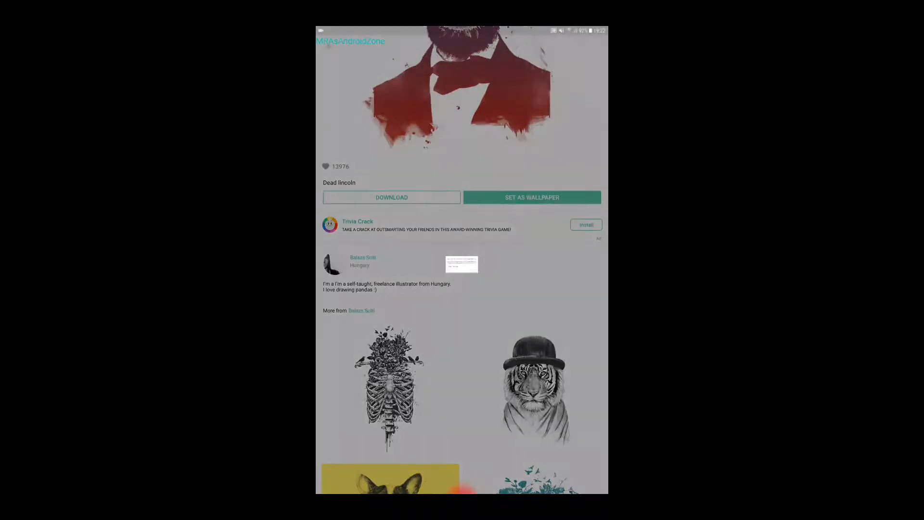
click(390, 197)
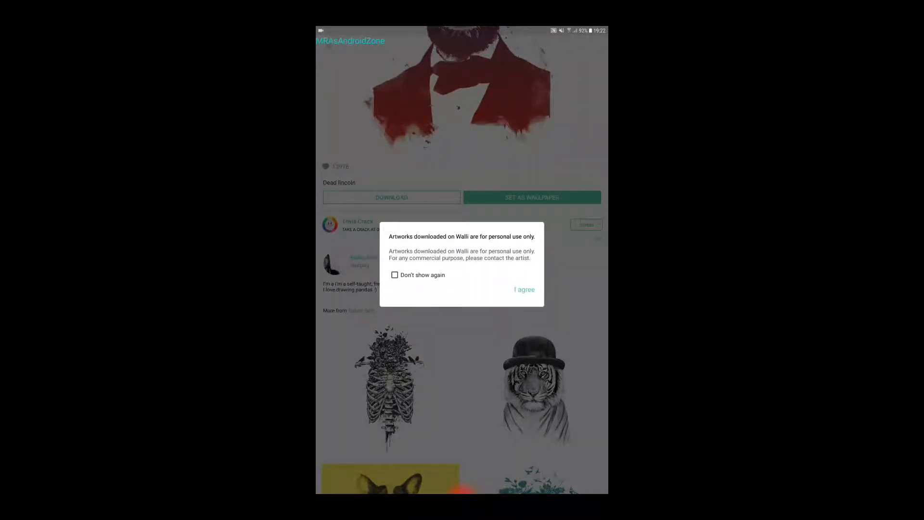
click(525, 289)
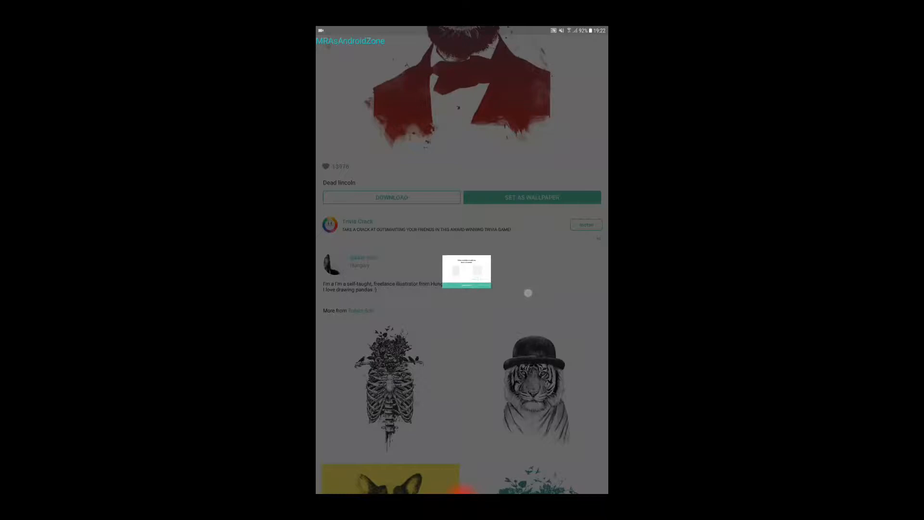
Download Dead lincoln at the second resolution option.
click(390, 197)
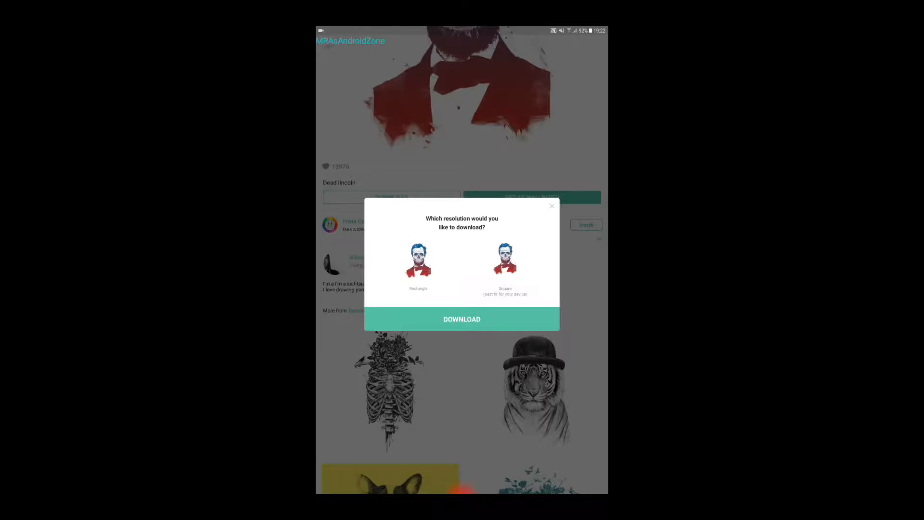
click(504, 259)
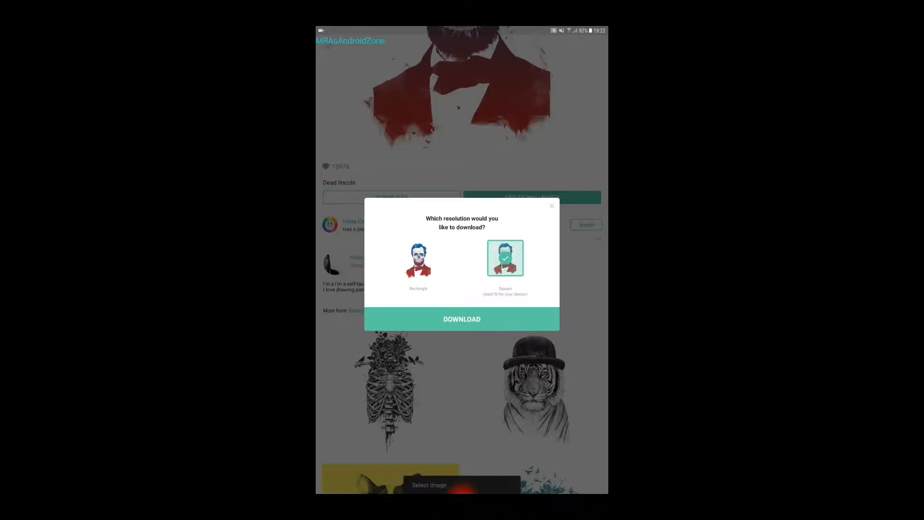
click(462, 319)
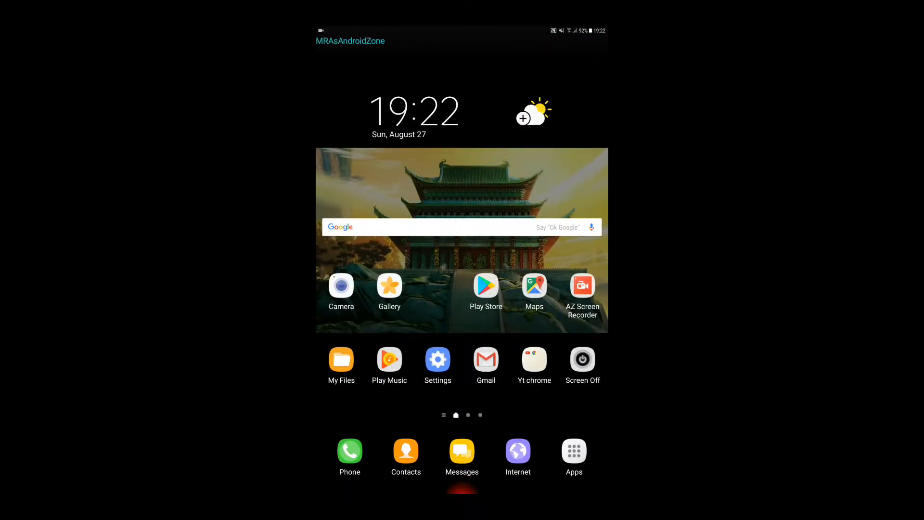
View Dead lincoln full size in Gallery's Walli Artworks album and swipe to the next image.
click(389, 287)
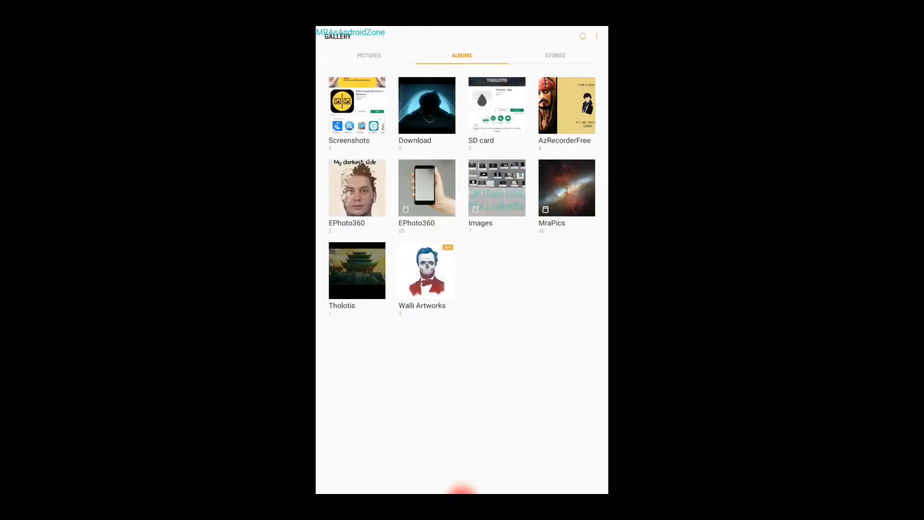
click(426, 270)
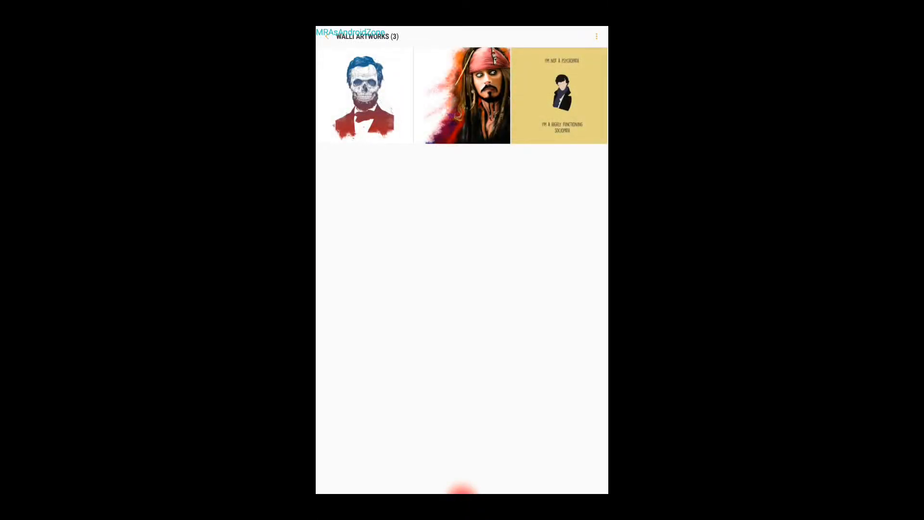
click(366, 94)
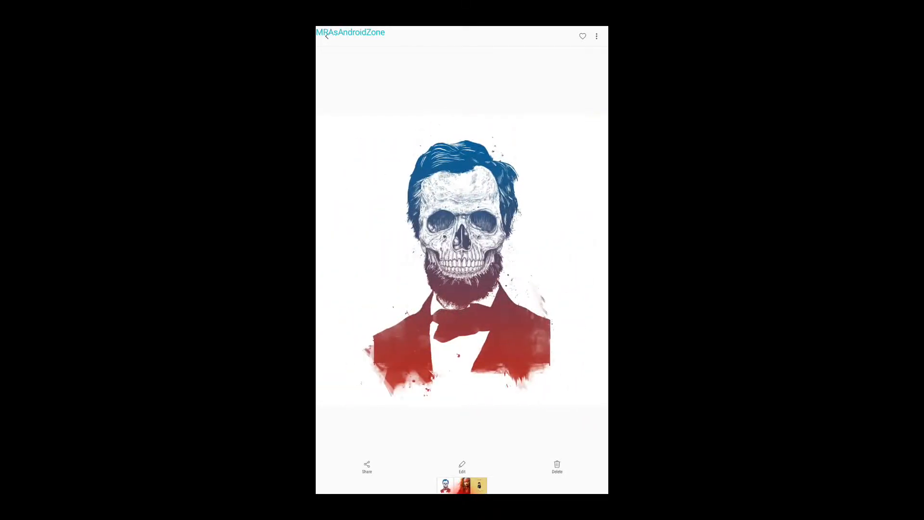
scroll(left, 3)
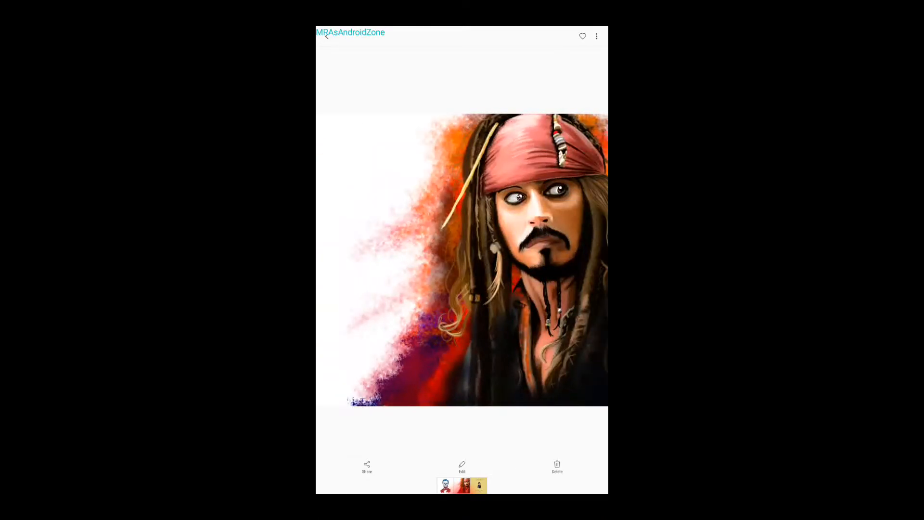
Return from the artwork to the Gallery albums overview.
click(327, 37)
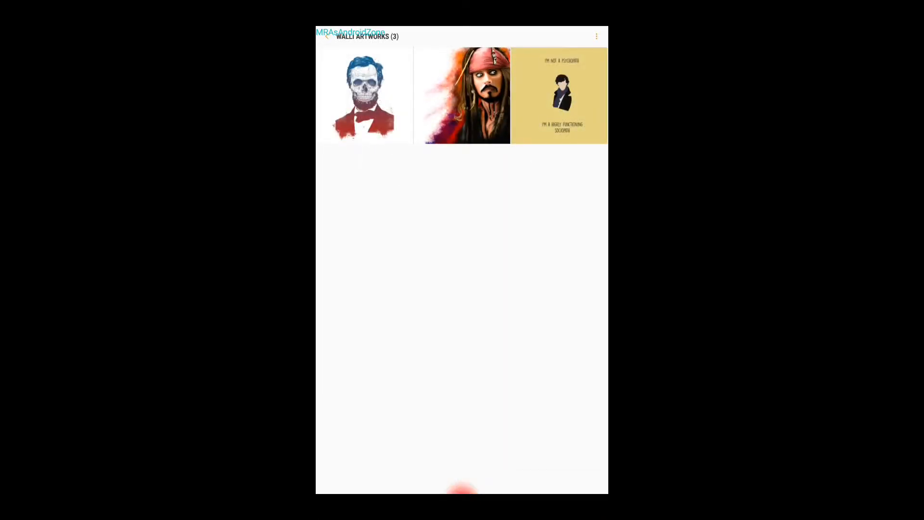
click(325, 37)
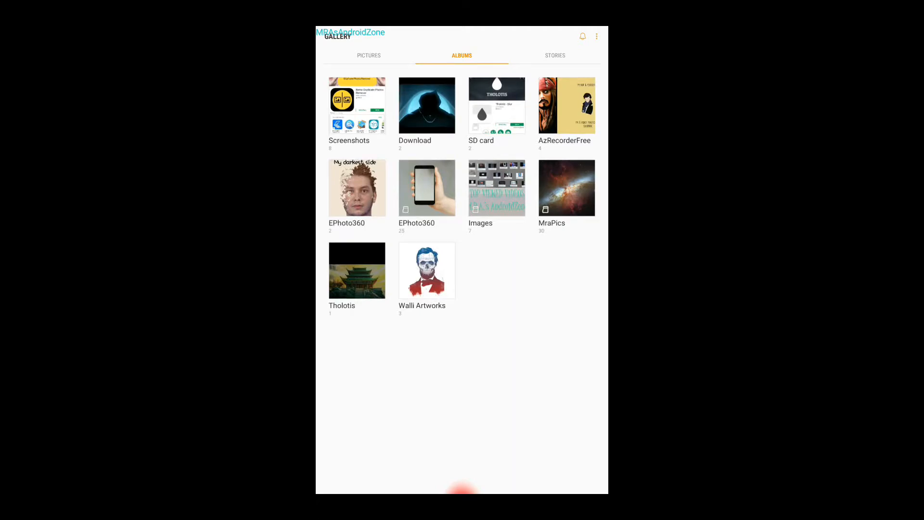